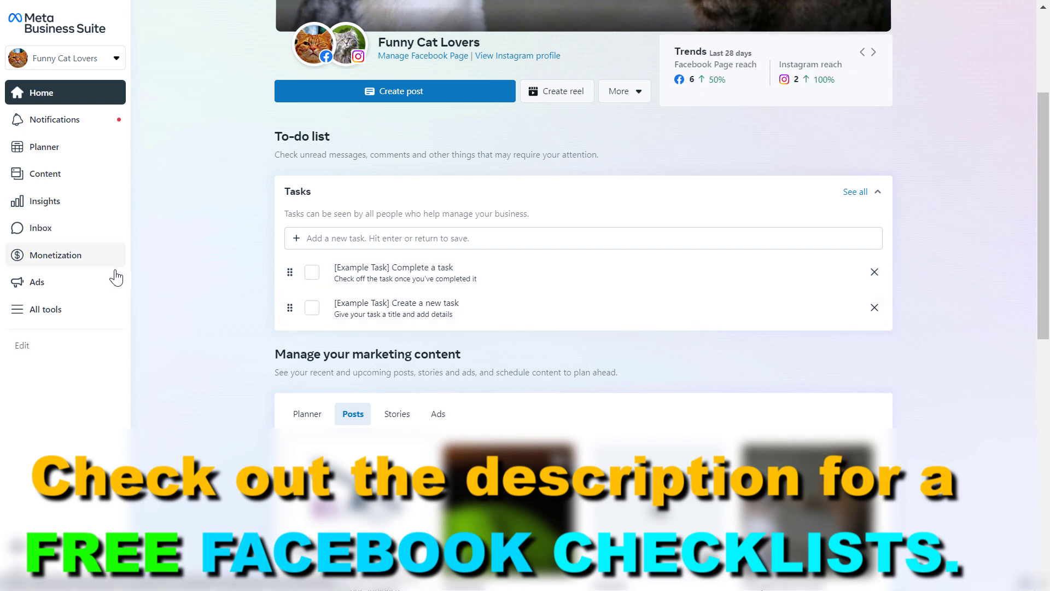
- Open the People section of Settings for the ROIHacks.com business account
left_click(873, 50)
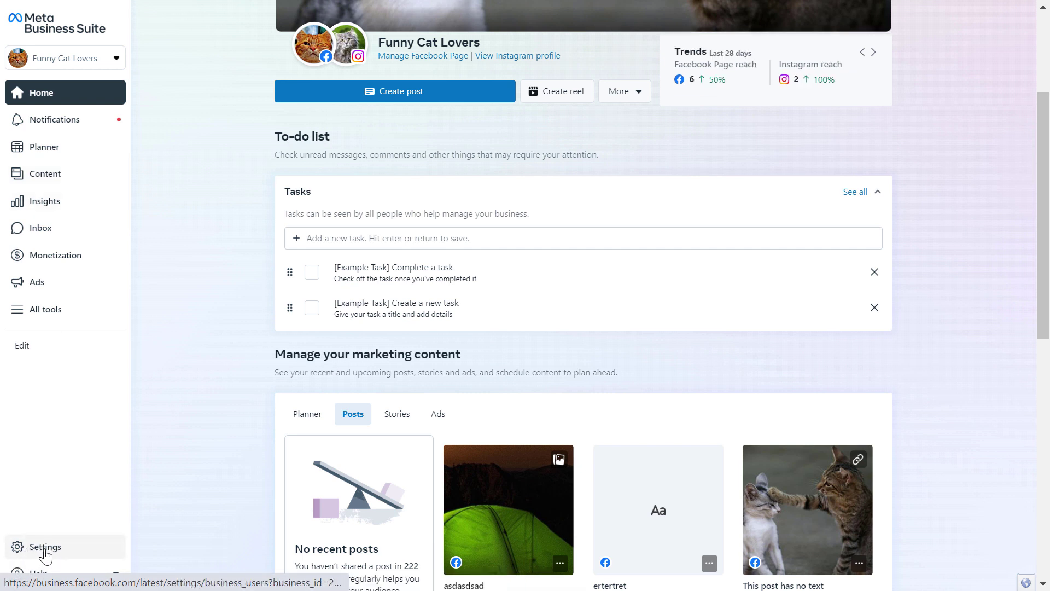
left_click(45, 546)
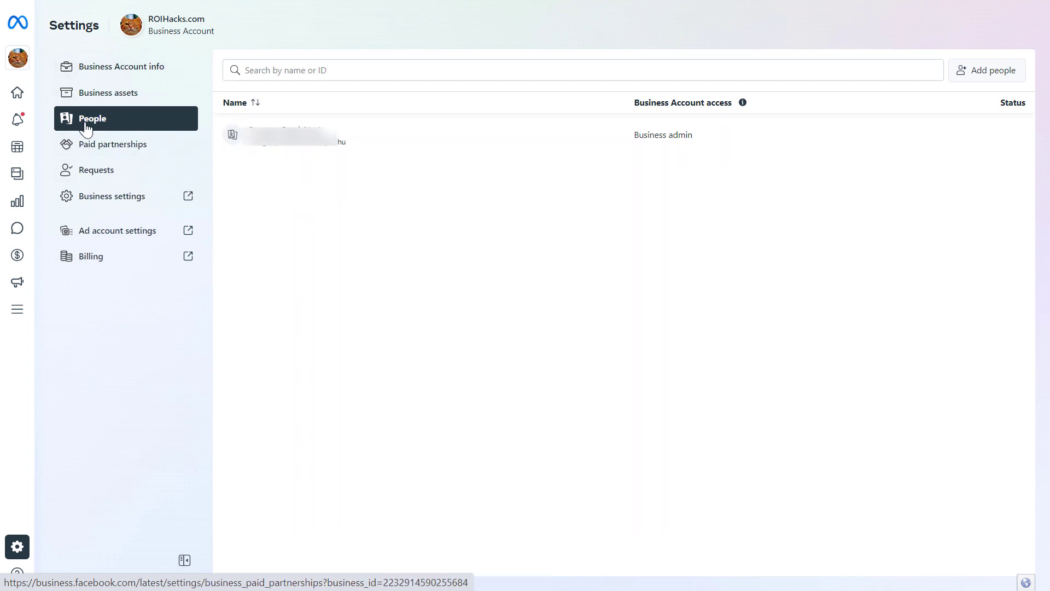
mouse_move(239, 153)
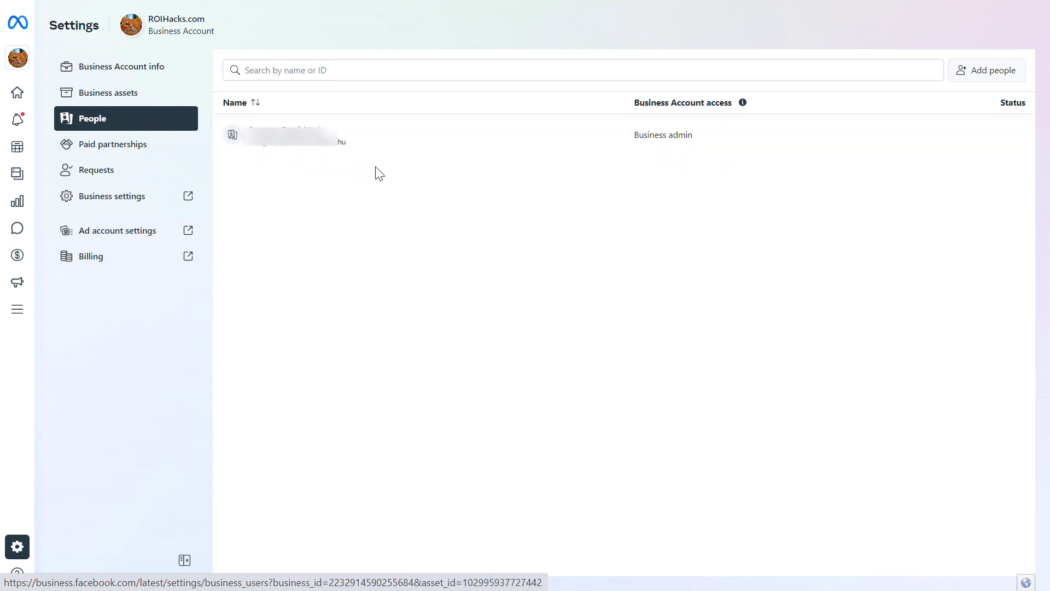
- Show the business admin's details with nine assigned assets and review the more-actions menu
left_click(302, 134)
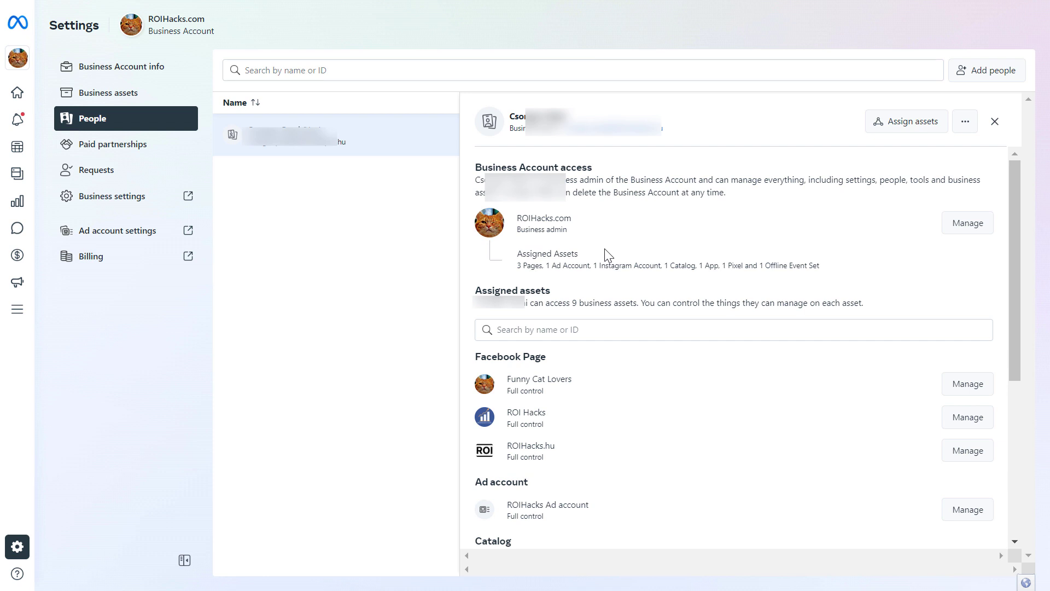
left_click(964, 122)
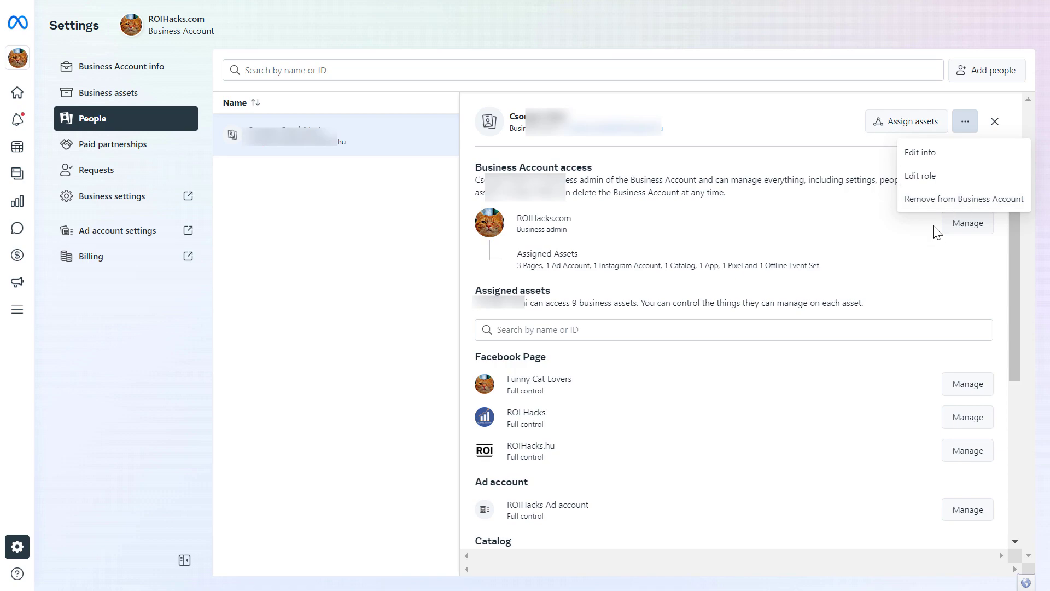
left_click(963, 199)
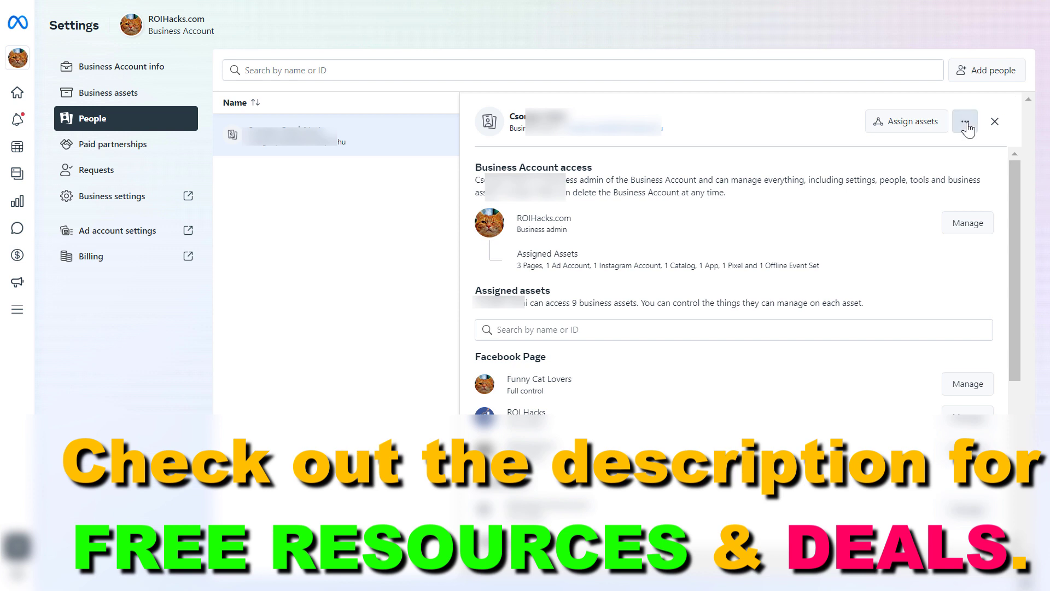
mouse_move(980, 128)
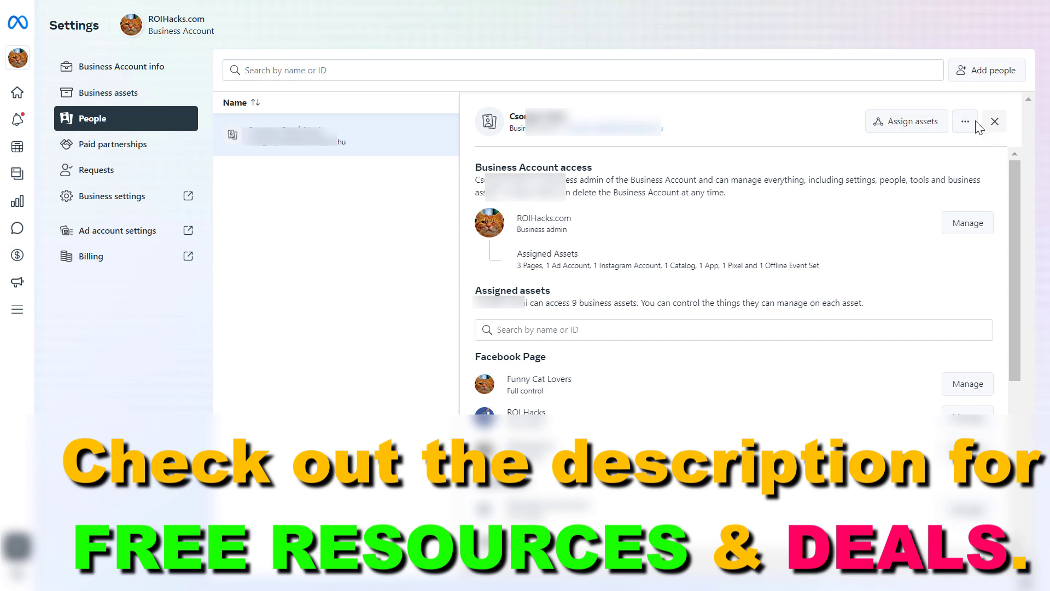
left_click(965, 121)
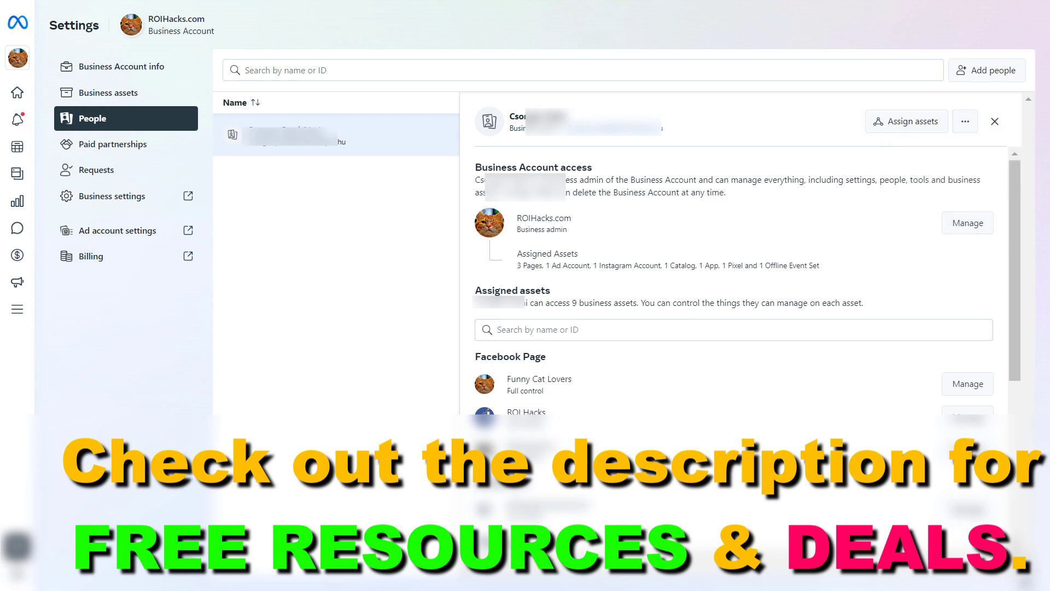
mouse_move(797, 370)
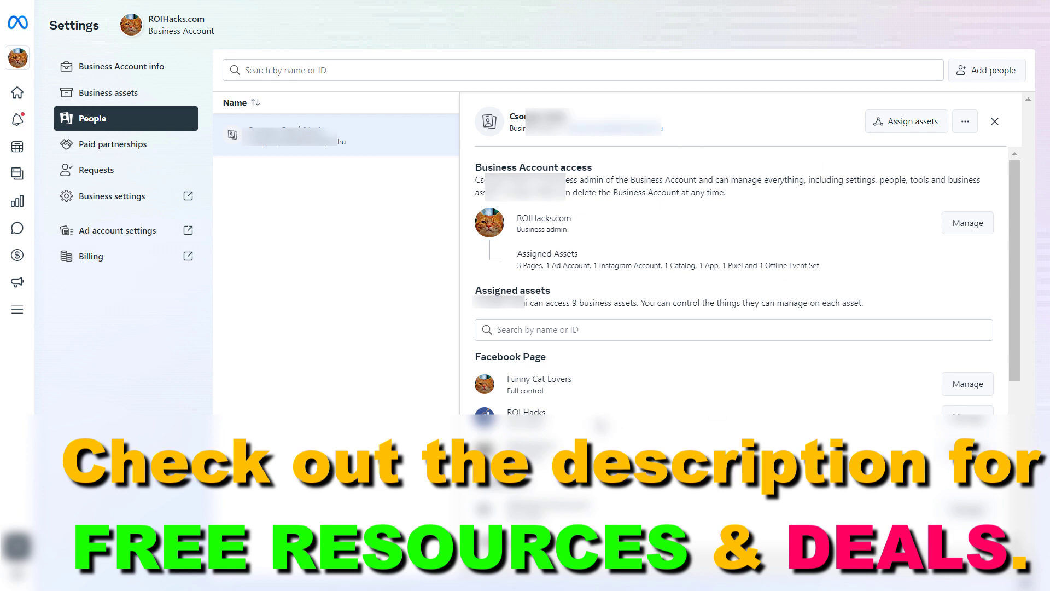
mouse_move(523, 409)
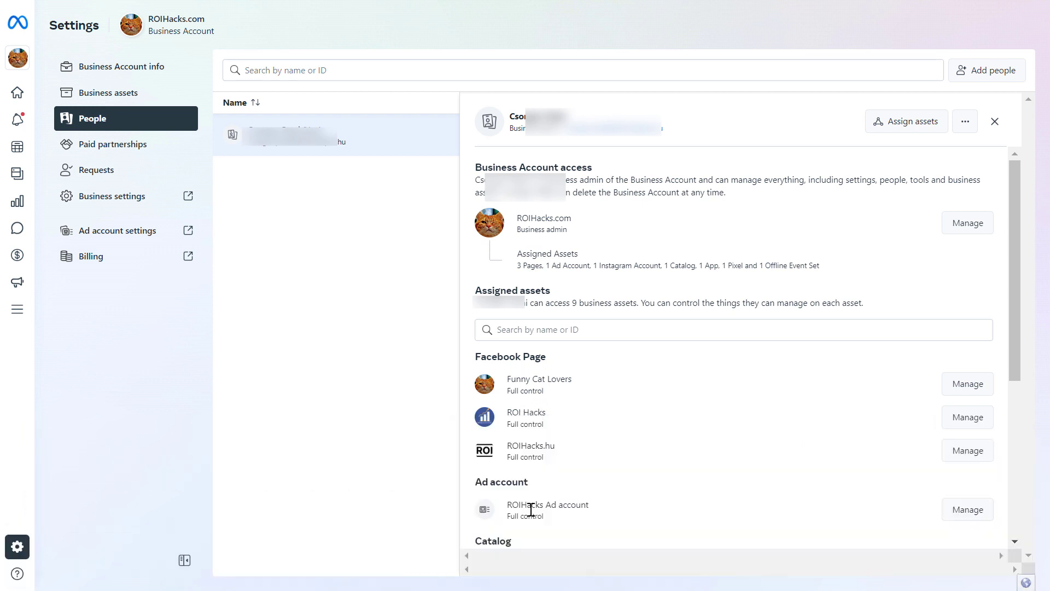
mouse_move(690, 157)
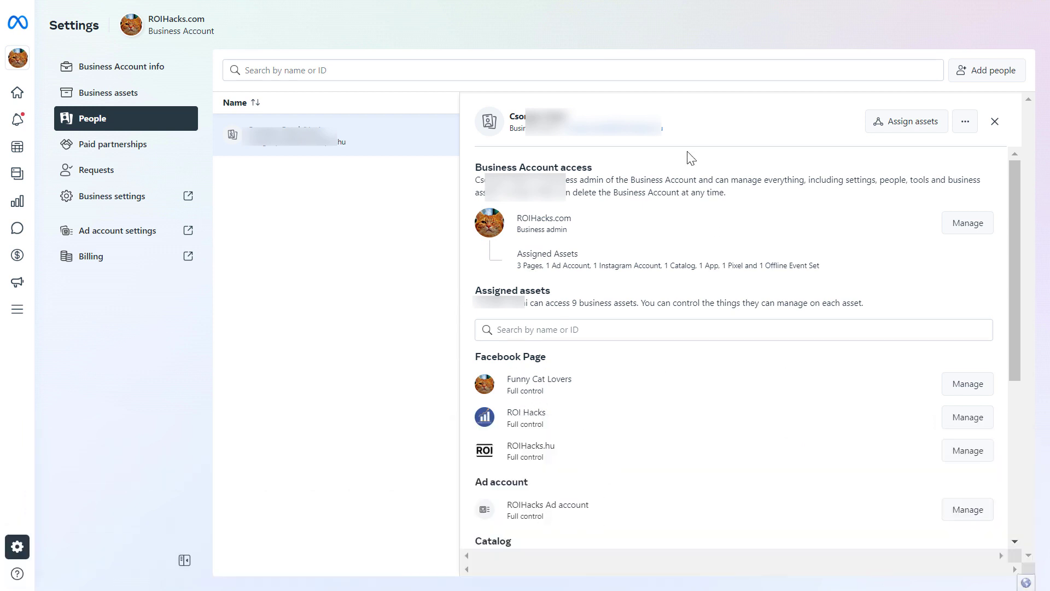
mouse_move(680, 388)
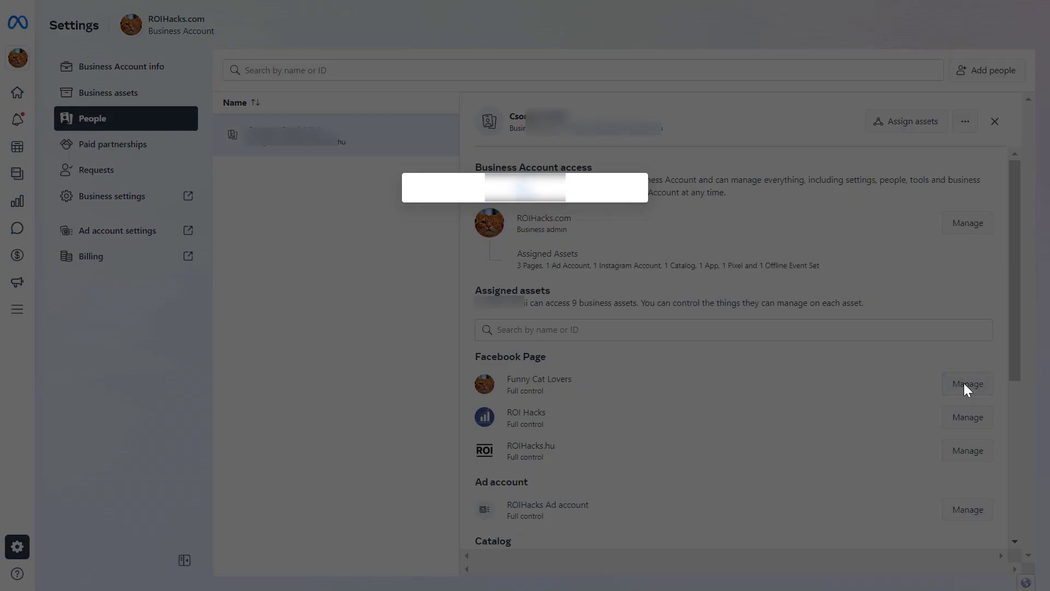
- Open the Manage assignment dialog for the Funny Cat Lovers page
left_click(967, 384)
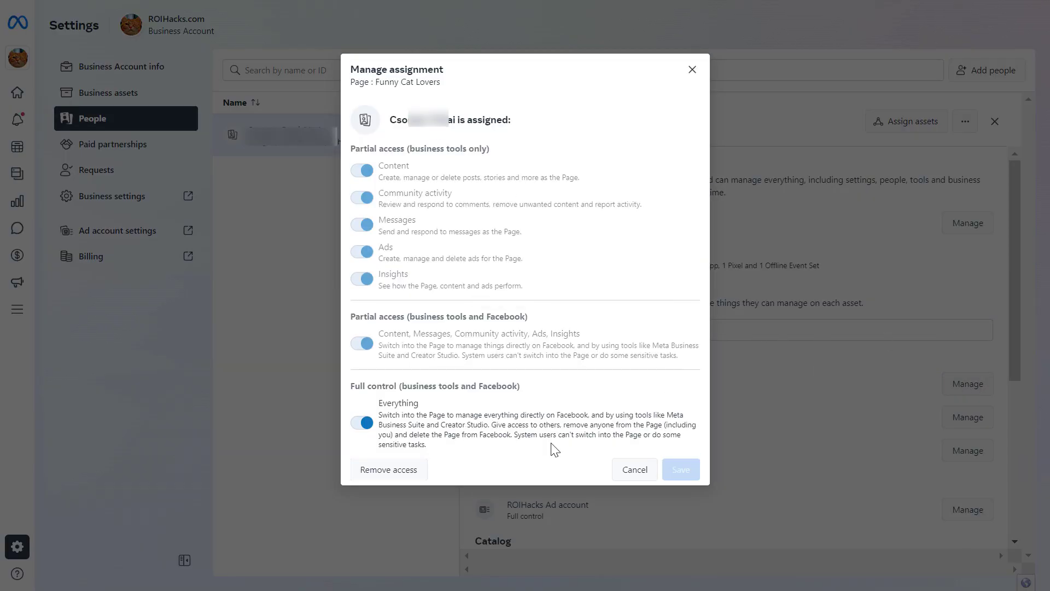
mouse_move(400, 475)
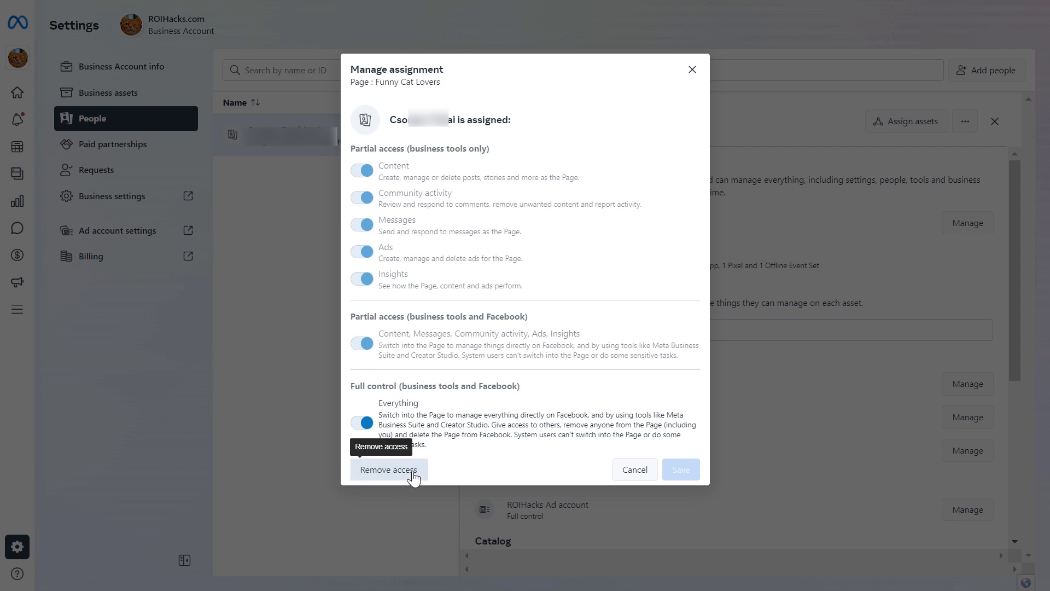
mouse_move(424, 482)
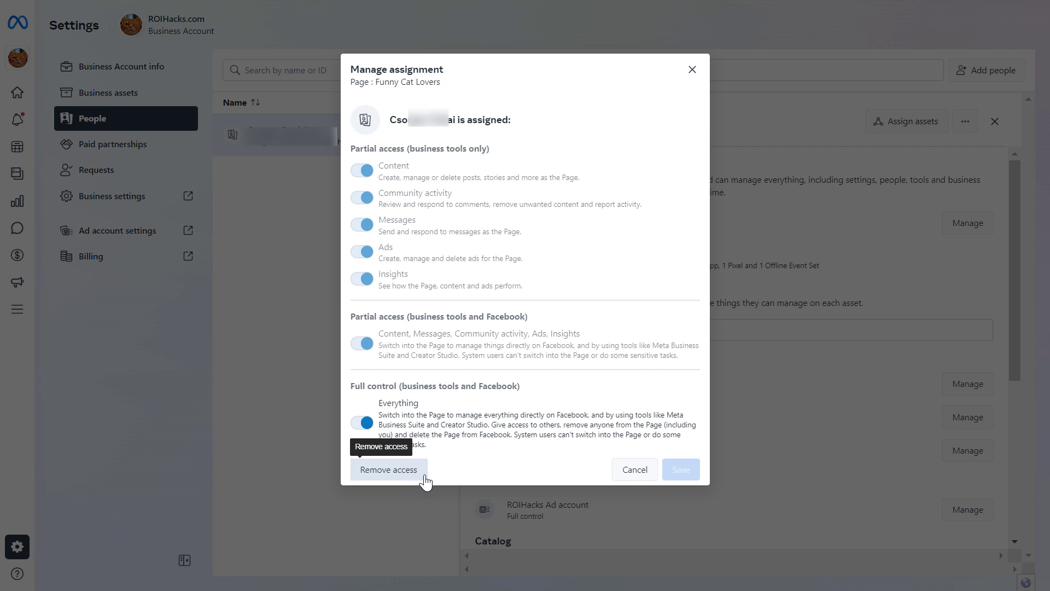
mouse_move(514, 474)
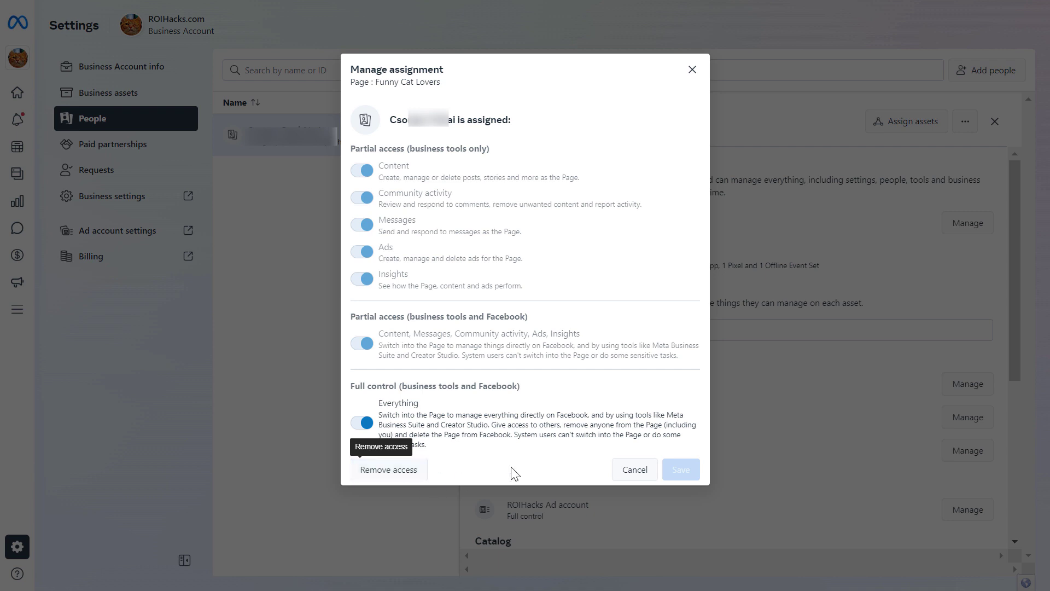